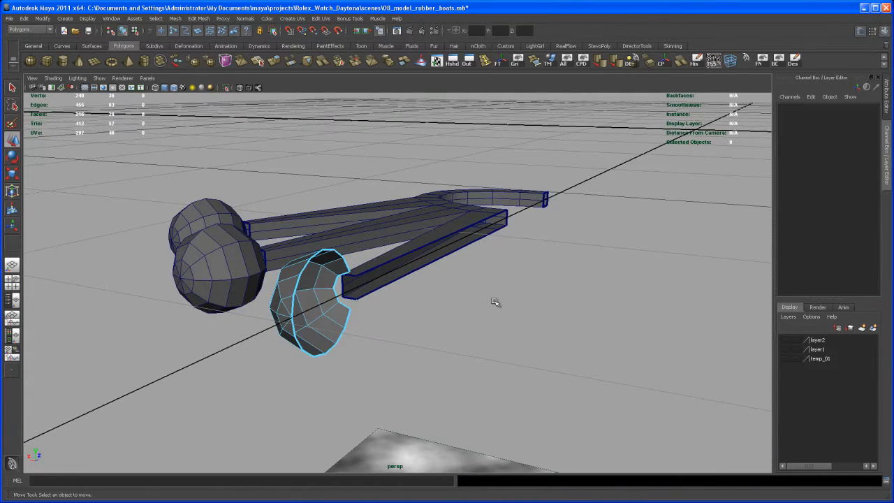
# Step: Select the three sphere caps and scale them down to fit the stalk ends
pyautogui.moveTo(495, 300); pyautogui.dragTo(391, 225)
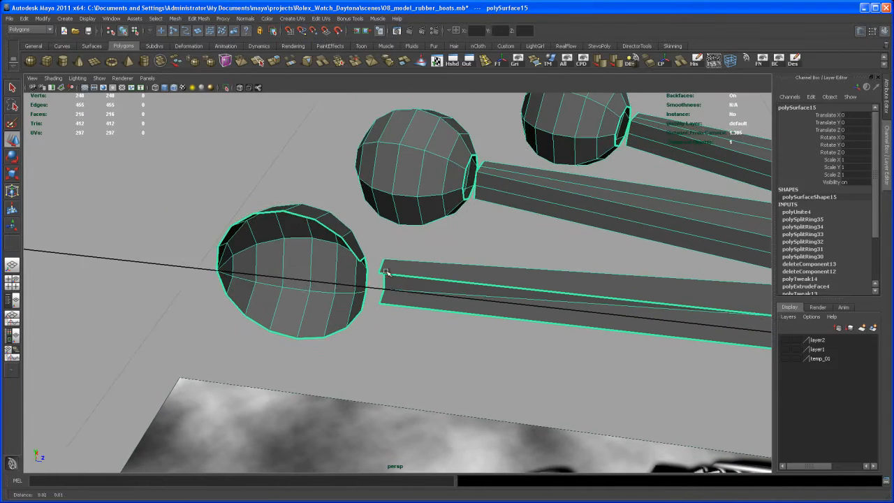
pyautogui.moveTo(388, 273); pyautogui.dragTo(407, 301)
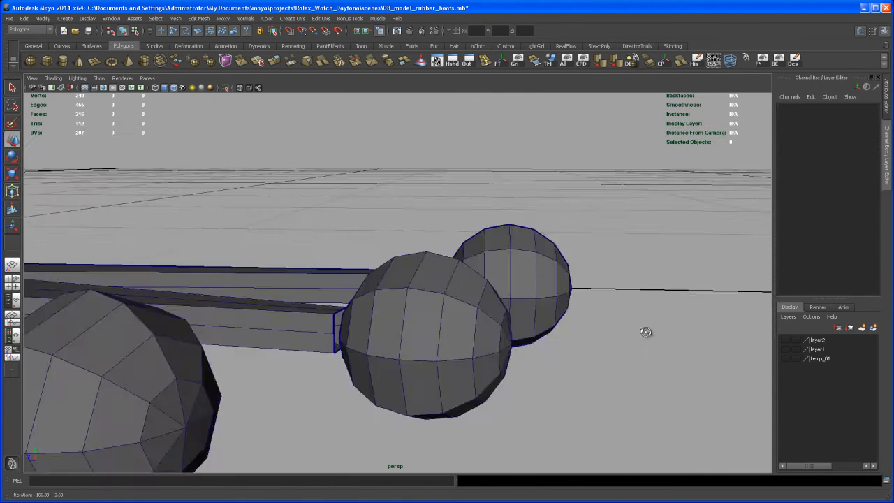
pyautogui.moveTo(646, 332); pyautogui.dragTo(498, 248)
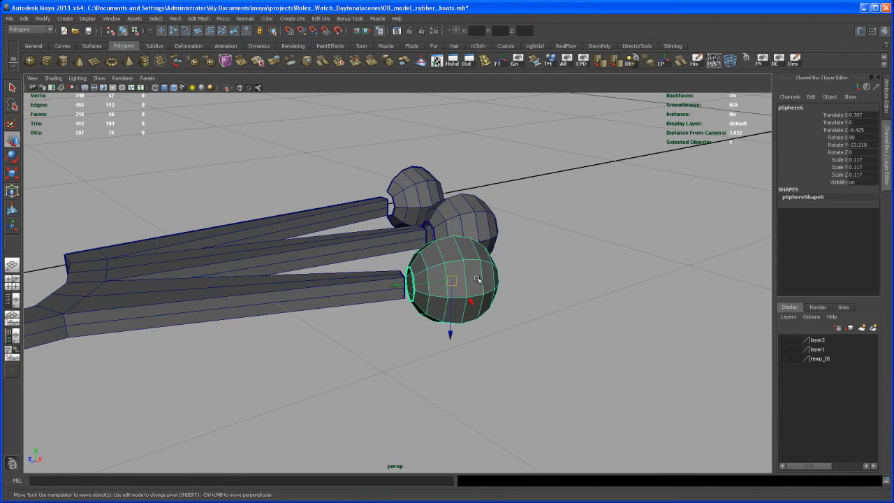
pyautogui.click(473, 210)
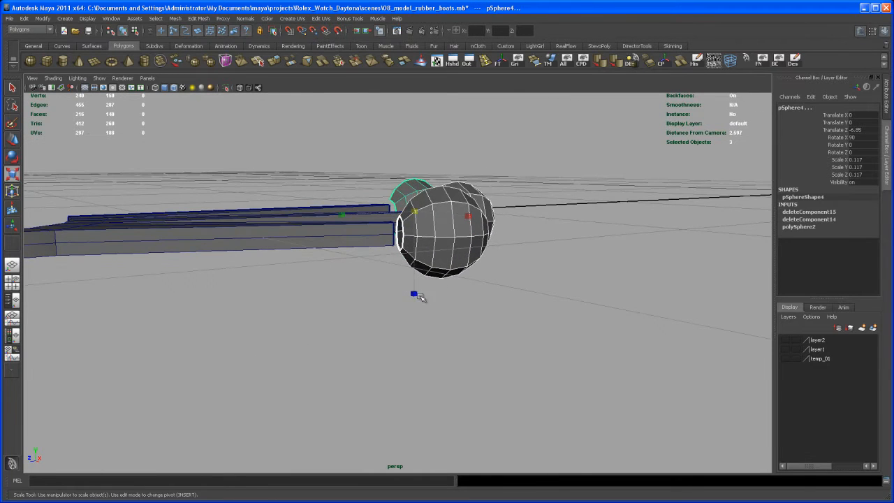
pyautogui.moveTo(414, 294); pyautogui.dragTo(414, 274)
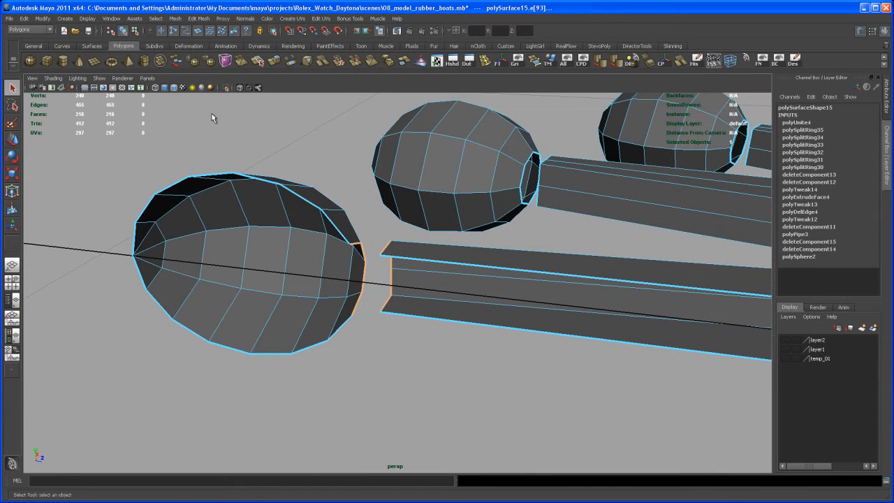
# Step: Select the cap and stalk border edges and bridge them with 3 divisions
pyautogui.click(202, 19)
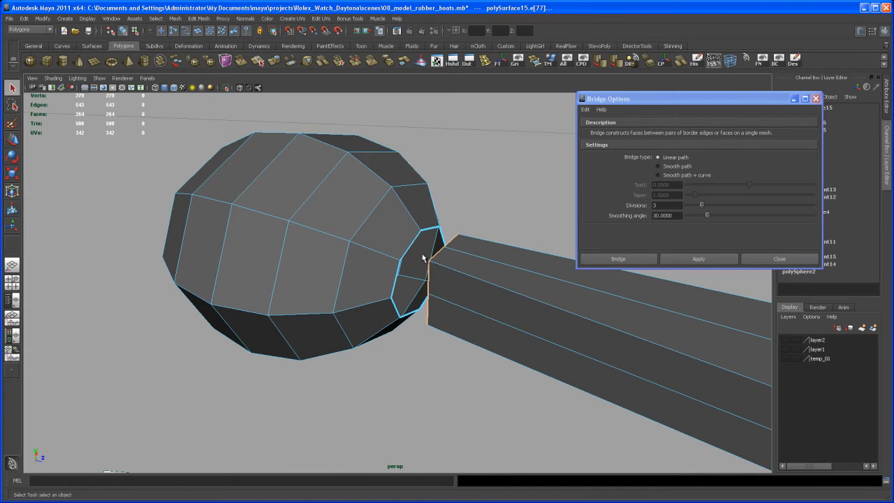
pyautogui.click(618, 259)
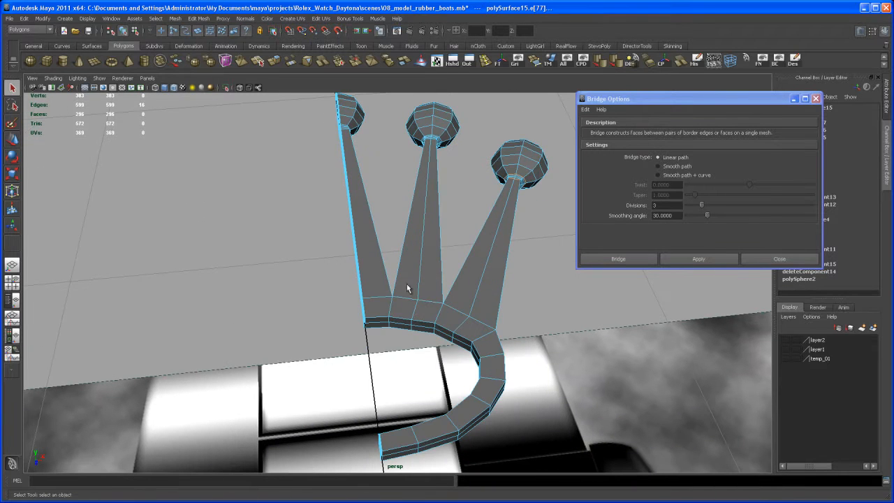
# Step: Select polySurface15, close Bridge Options, and orbit to the half crown's front
pyautogui.click(698, 258)
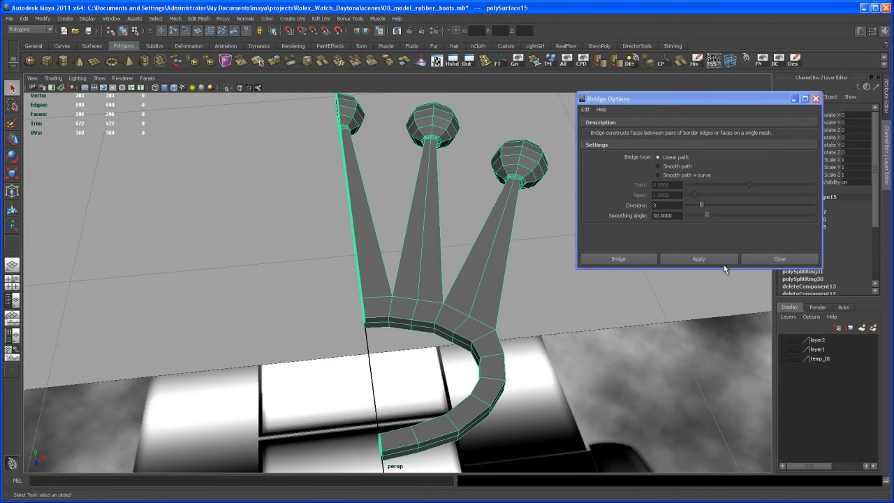
pyautogui.click(778, 258)
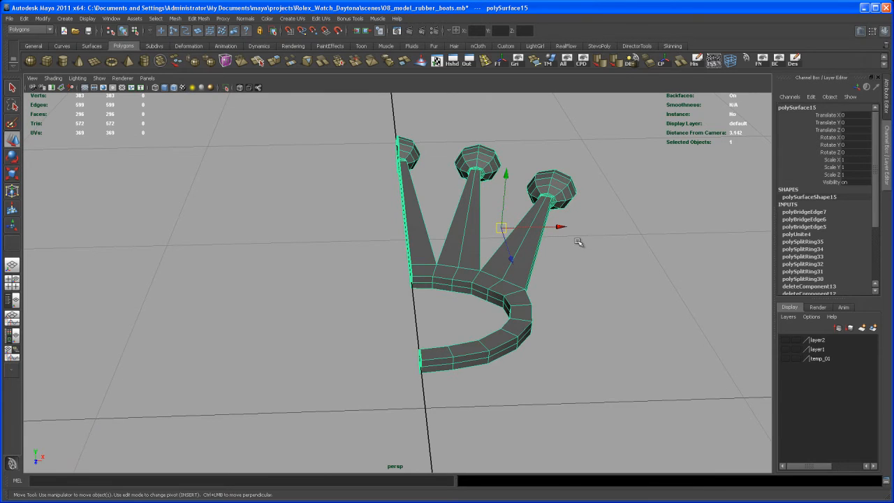
pyautogui.moveTo(559, 227); pyautogui.dragTo(465, 229)
pyautogui.write('-1')
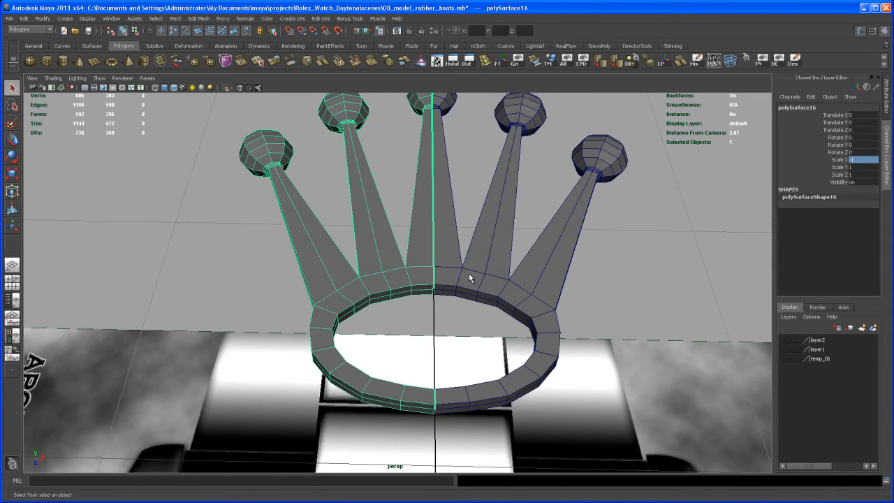
# Step: Select the original half crown and its mirrored Scale X -1 copy together
pyautogui.click(161, 62)
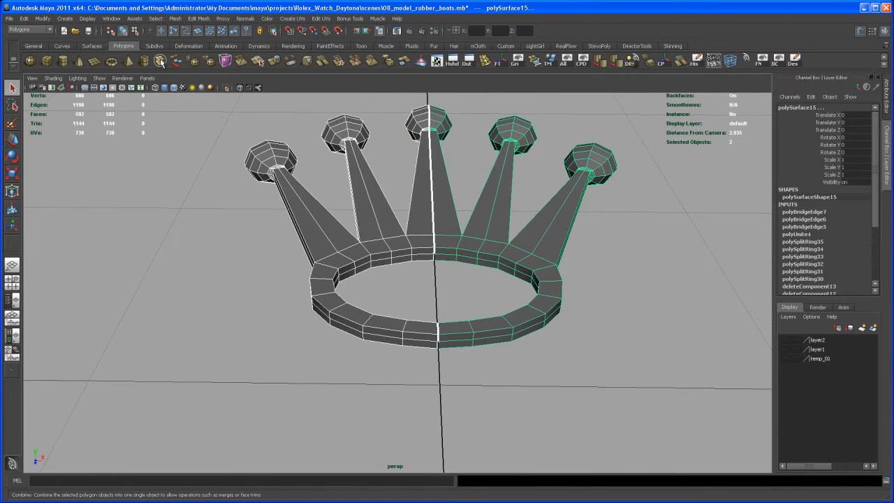
pyautogui.rightClick(425, 206)
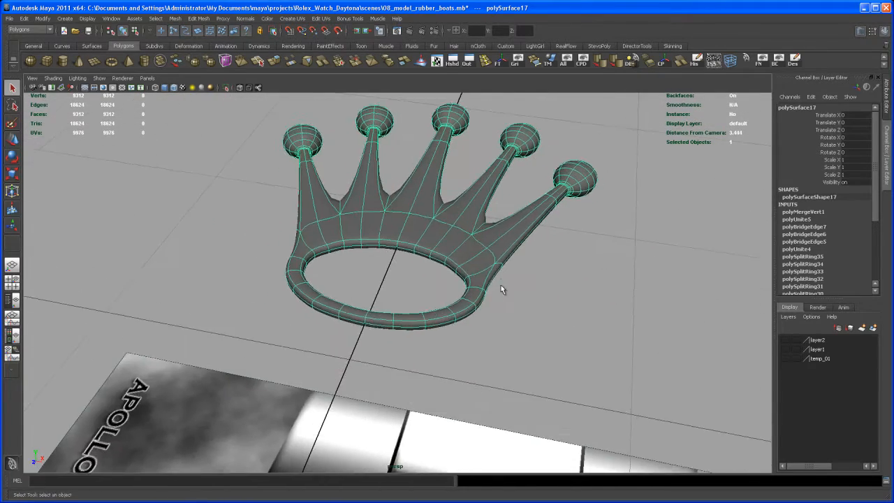
# Step: Zoom in on the base of the smoothed crown
pyautogui.moveTo(503, 290); pyautogui.dragTo(498, 350)
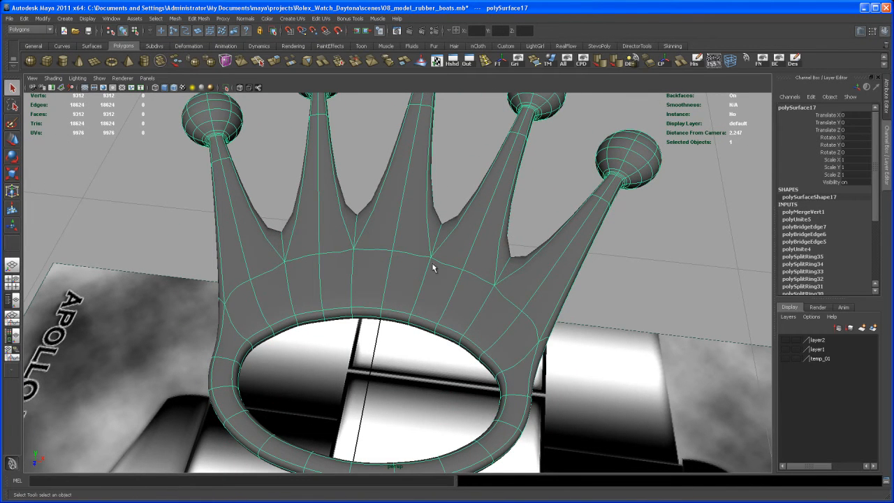
pyautogui.moveTo(437, 247)
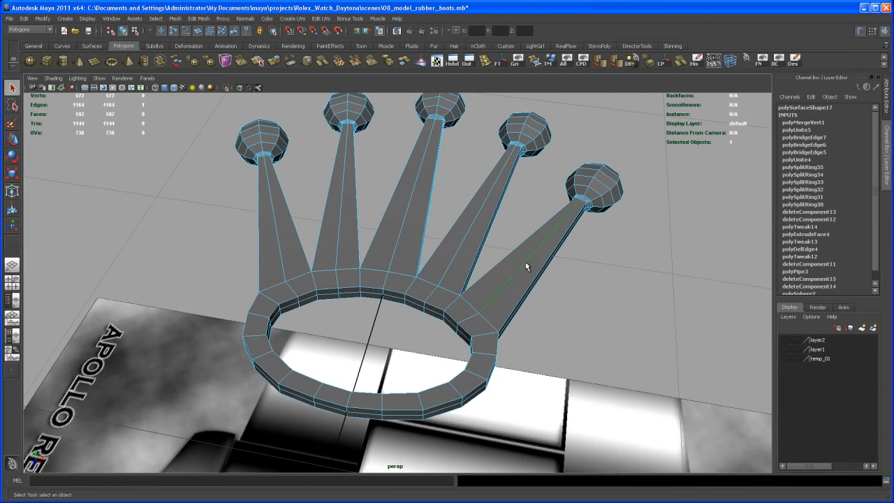
# Step: Bring up the edge tools marking menu on the crown cage
pyautogui.rightClick(535, 265)
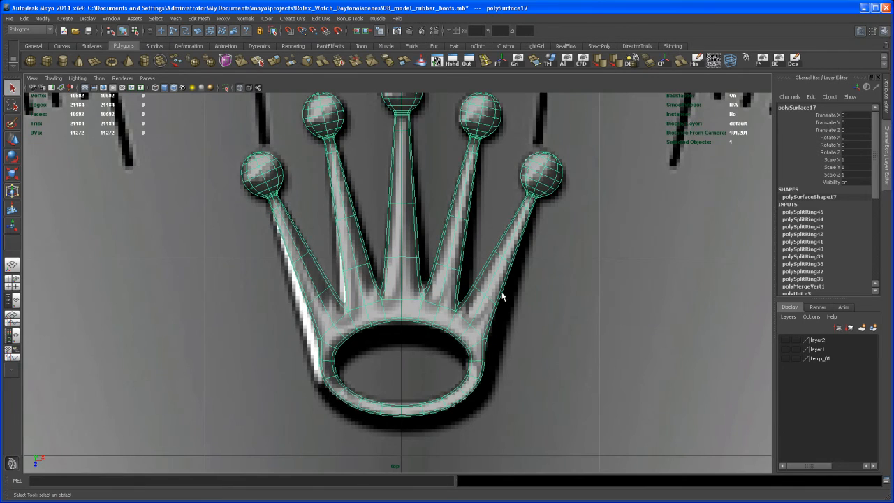
# Step: Zoom out to see the whole smoothed crown from the top
pyautogui.moveTo(502, 297); pyautogui.dragTo(503, 265)
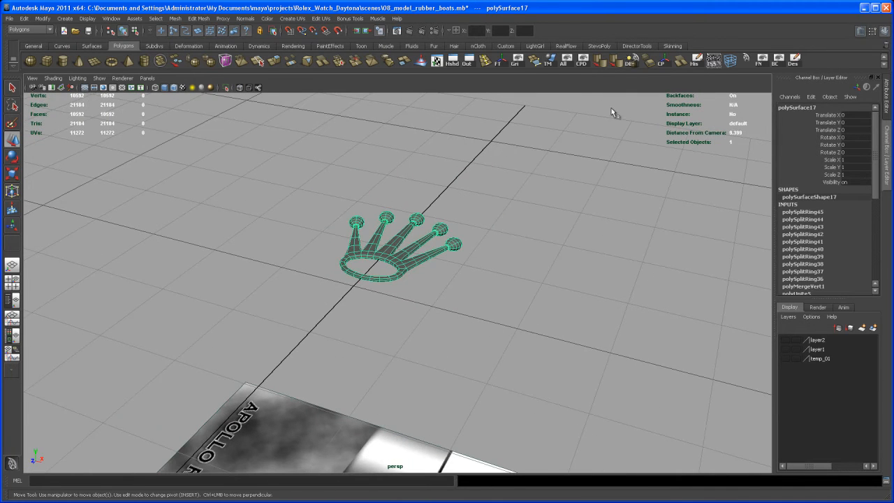
# Step: Center the crown mesh's pivot with Modify > Center Pivot
pyautogui.click(390, 251)
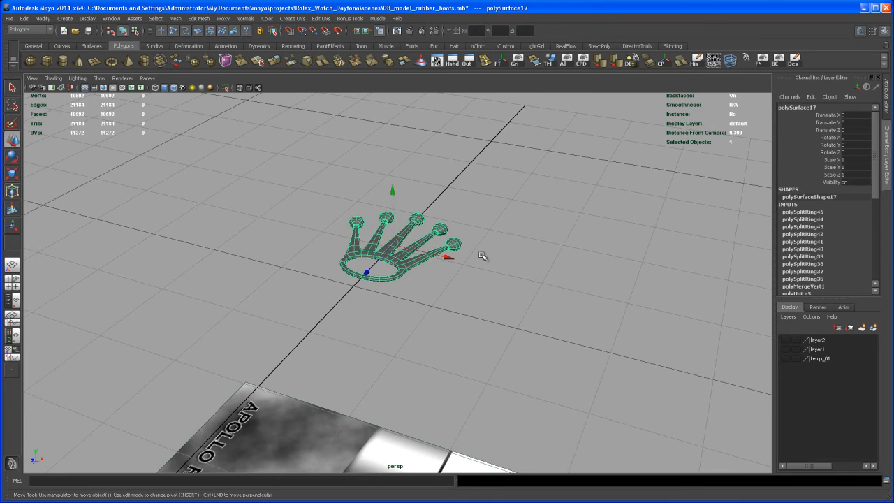